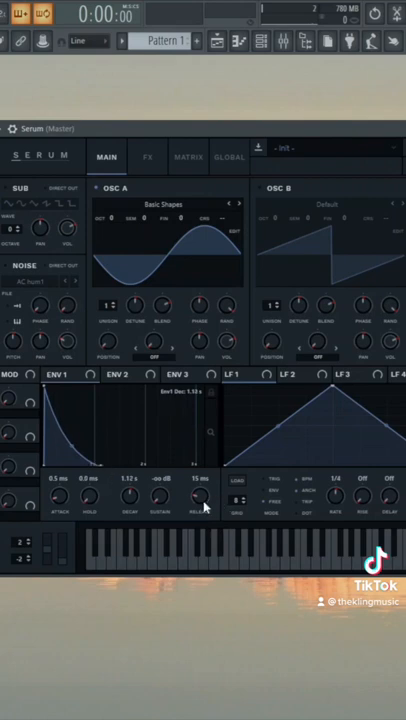
# Bring up the Serum piano roll in FL Studio above Serum's main page.
pyautogui.moveTo(196, 500); pyautogui.dragTo(196, 460)
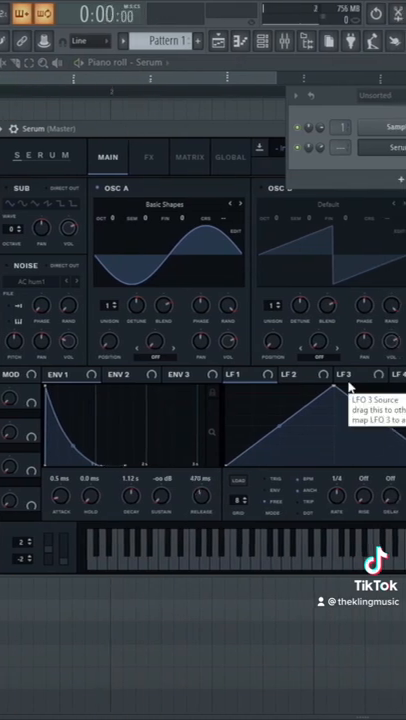
# Lower ENV 1 sustain for a pluck decay and view the Env 2 → A Coarse Pitch route in the matrix.
pyautogui.click(148, 156)
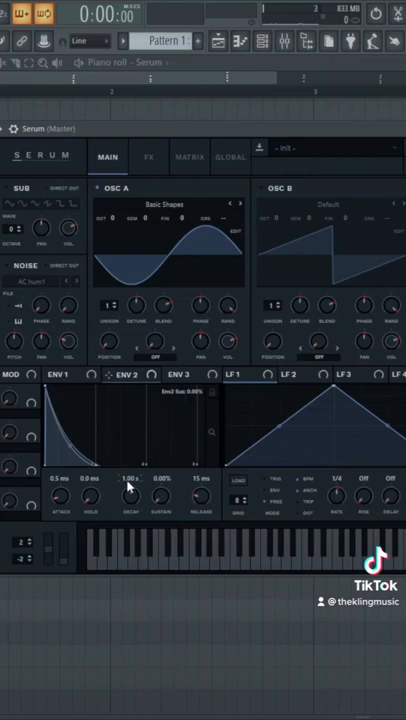
pyautogui.moveTo(130, 498); pyautogui.dragTo(130, 476)
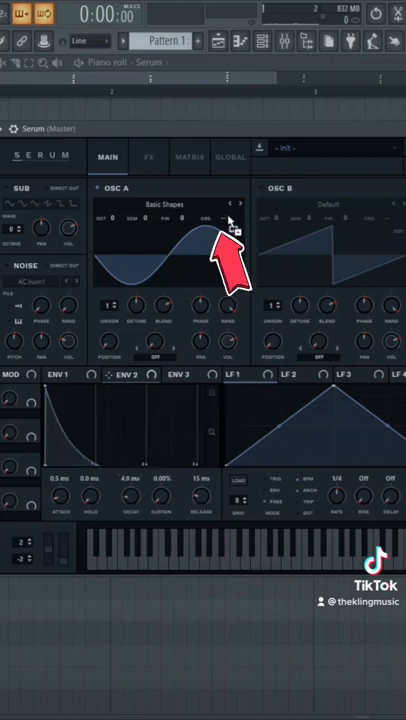
pyautogui.click(188, 156)
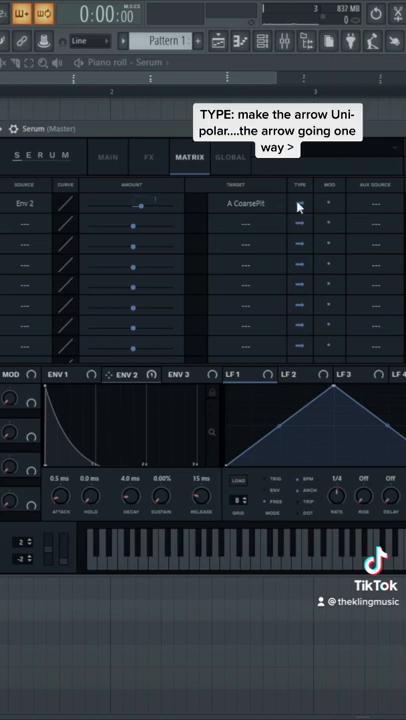